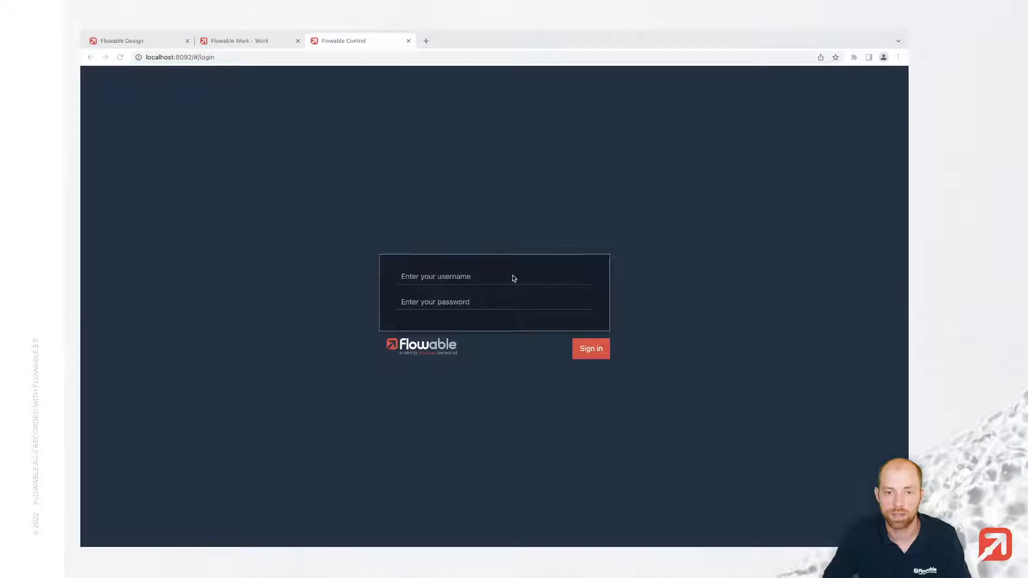
Step: Sign into Flowable Control as admin, reaching the Running Instances dashboard
left_click(493, 276)
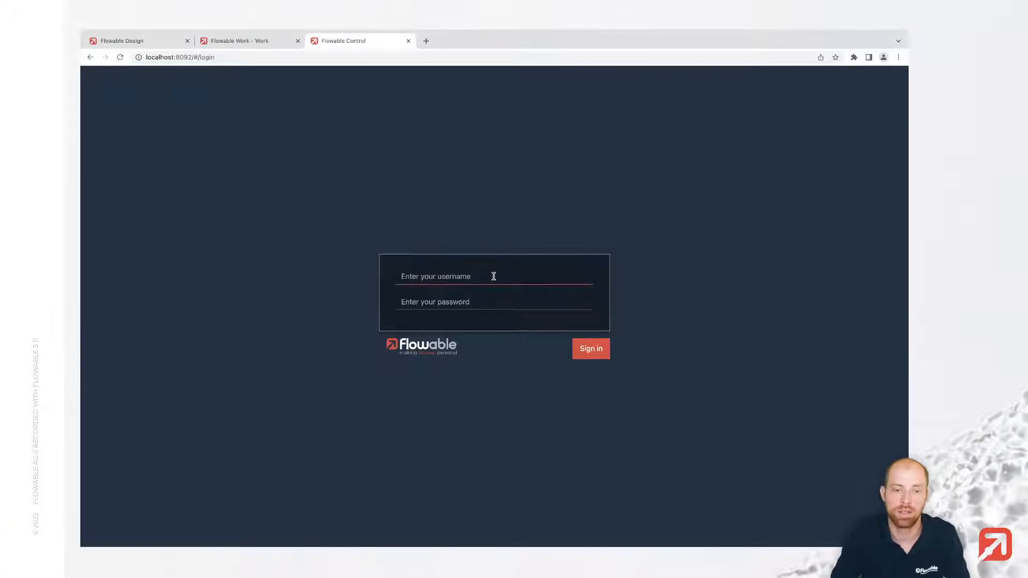
type("admin")
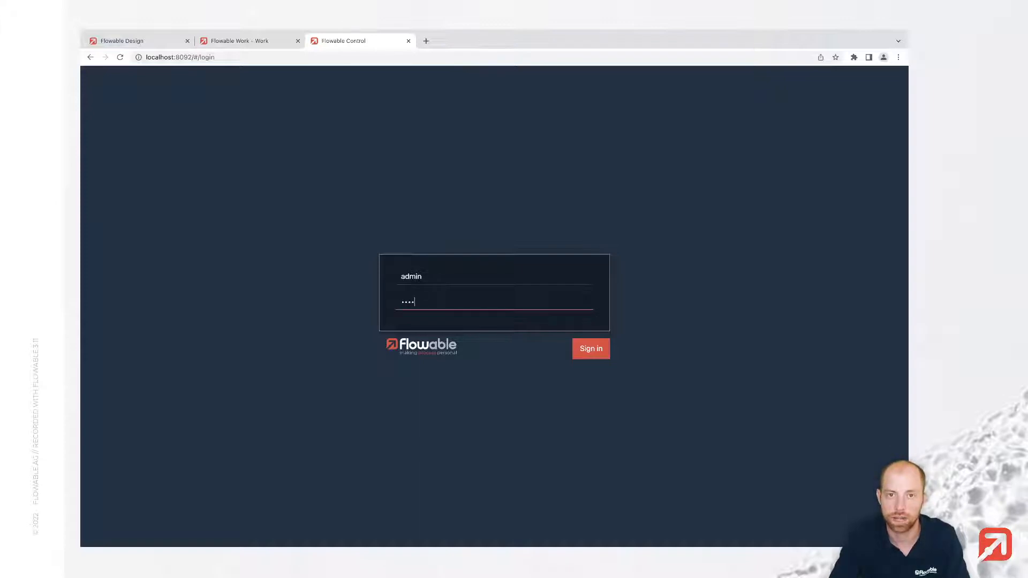
left_click(589, 348)
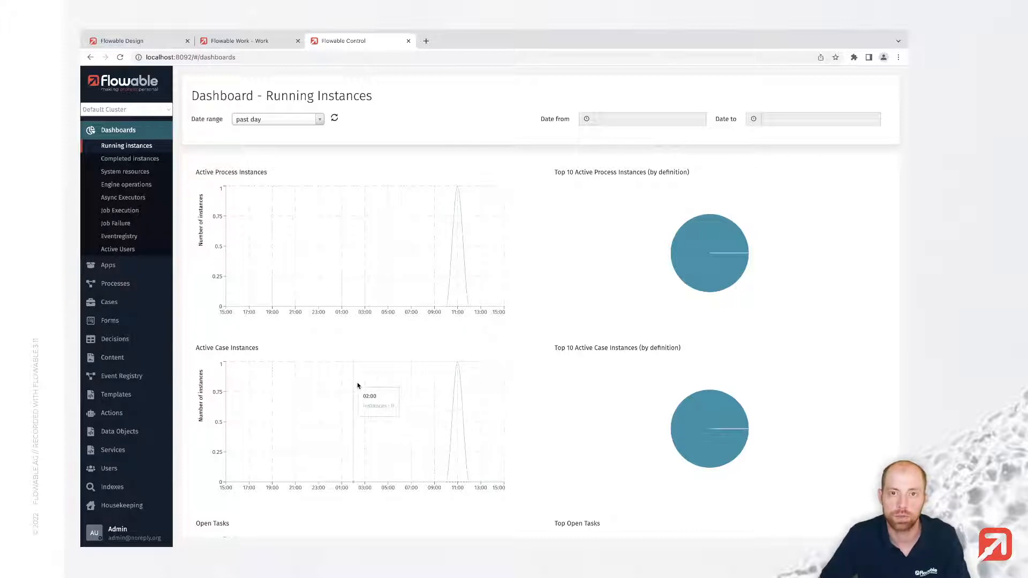
mouse_move(253, 321)
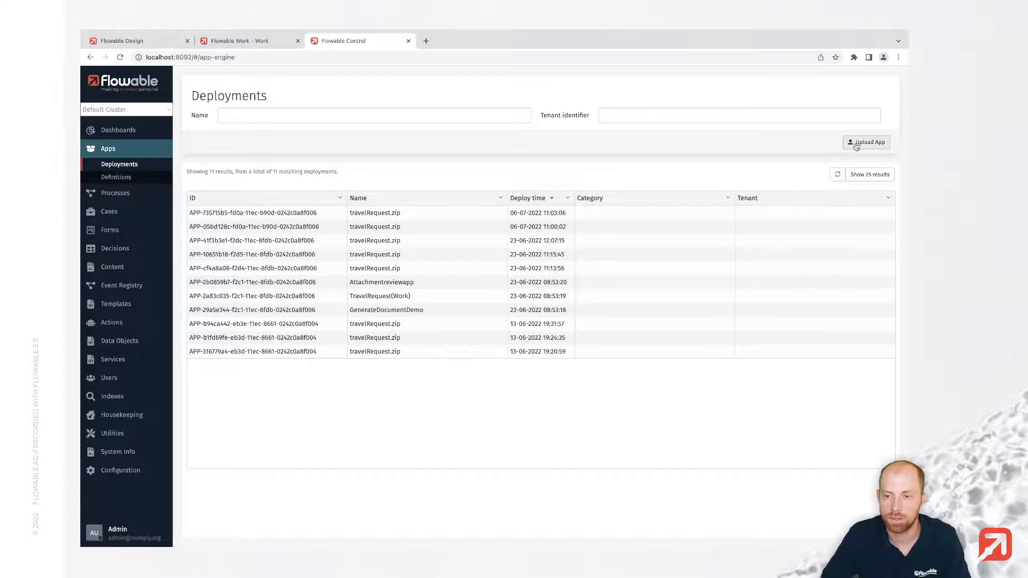
Step: Bring up the Upload App dialog from the deployments list and dismiss it without uploading
left_click(866, 142)
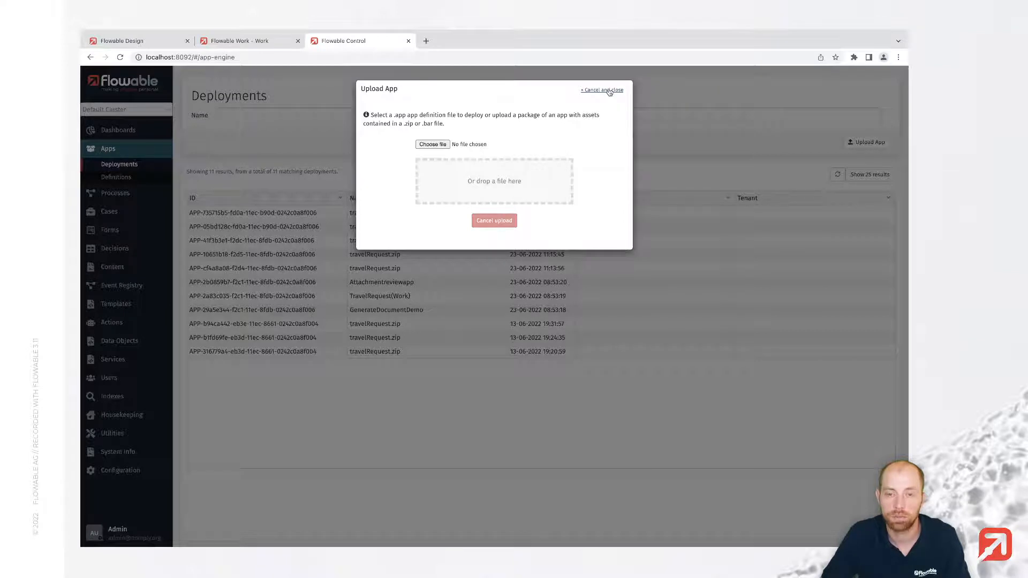
left_click(601, 90)
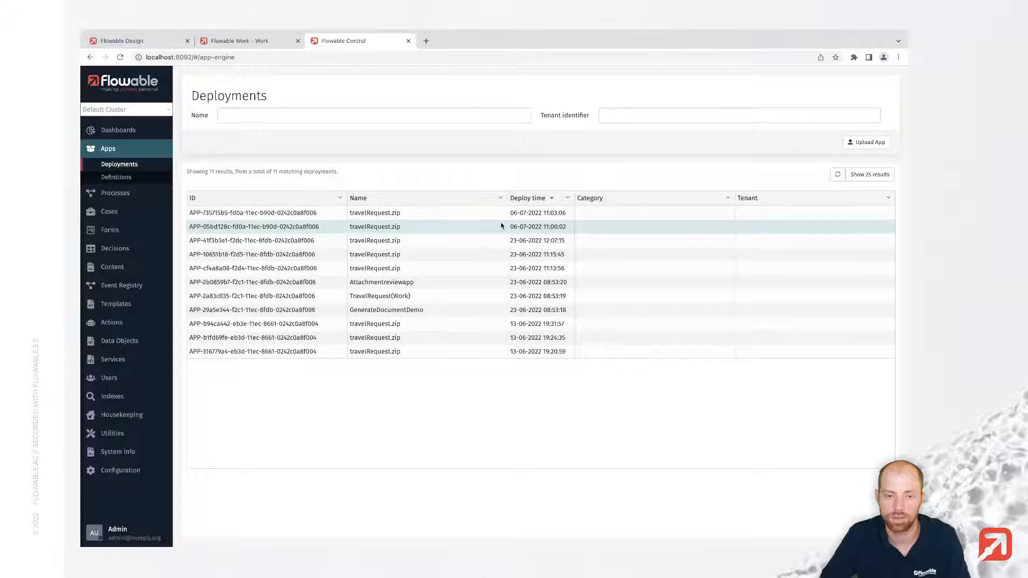
mouse_move(402, 357)
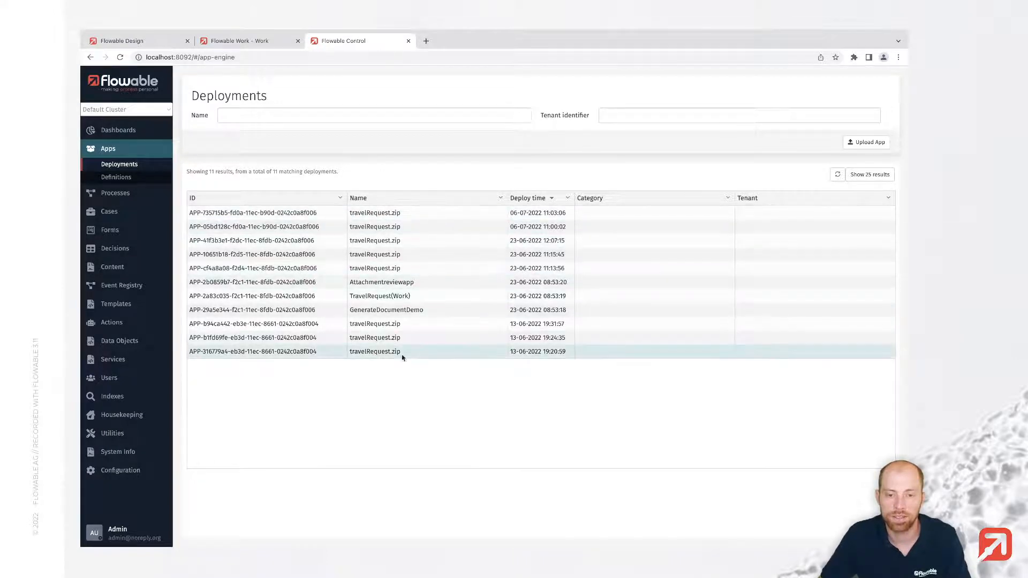
mouse_move(375, 323)
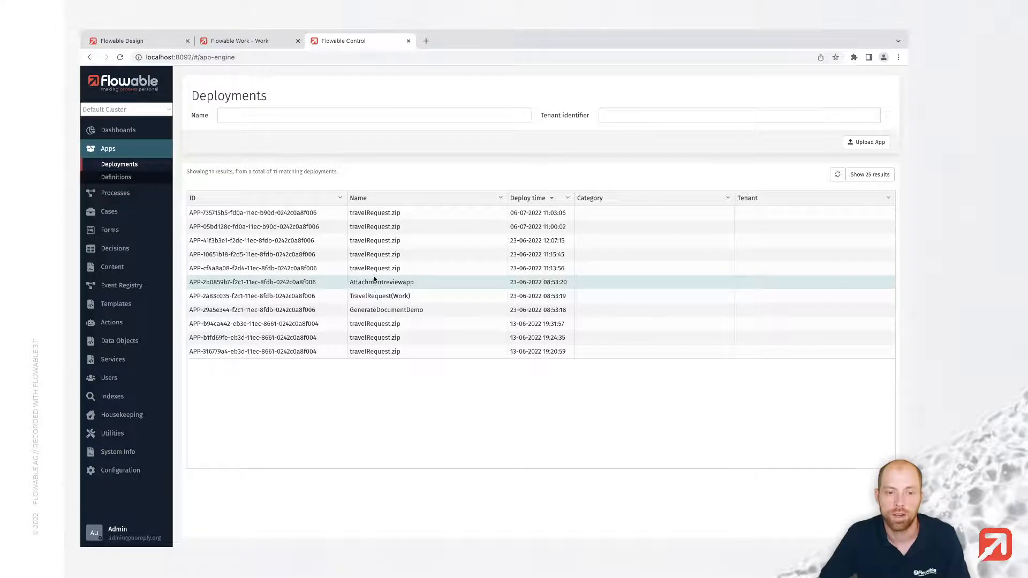
mouse_move(384, 295)
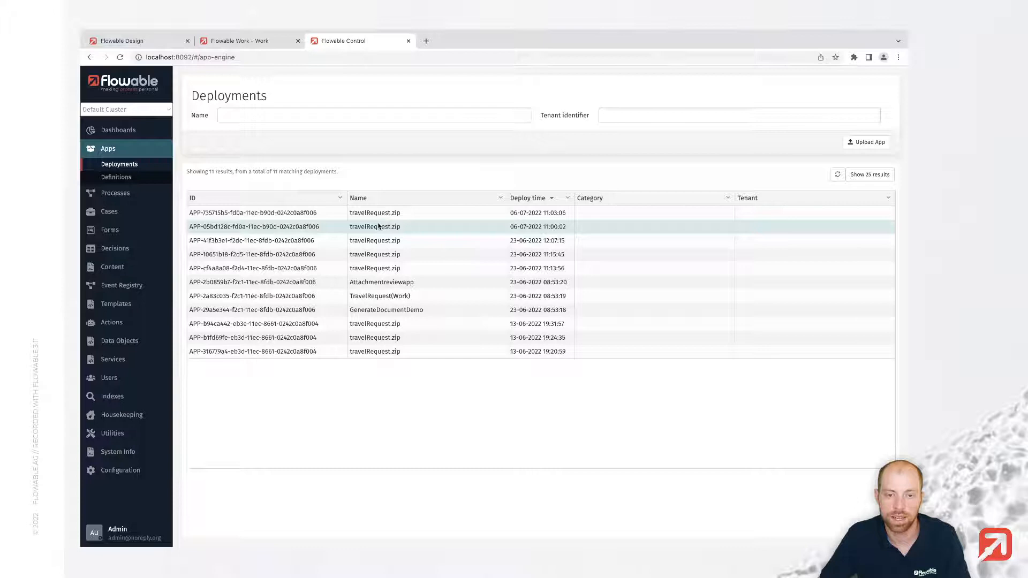
Step: View the 6 July 11:00 travelRequest.zip deployment and its Travel Request app definition, version 7
left_click(375, 226)
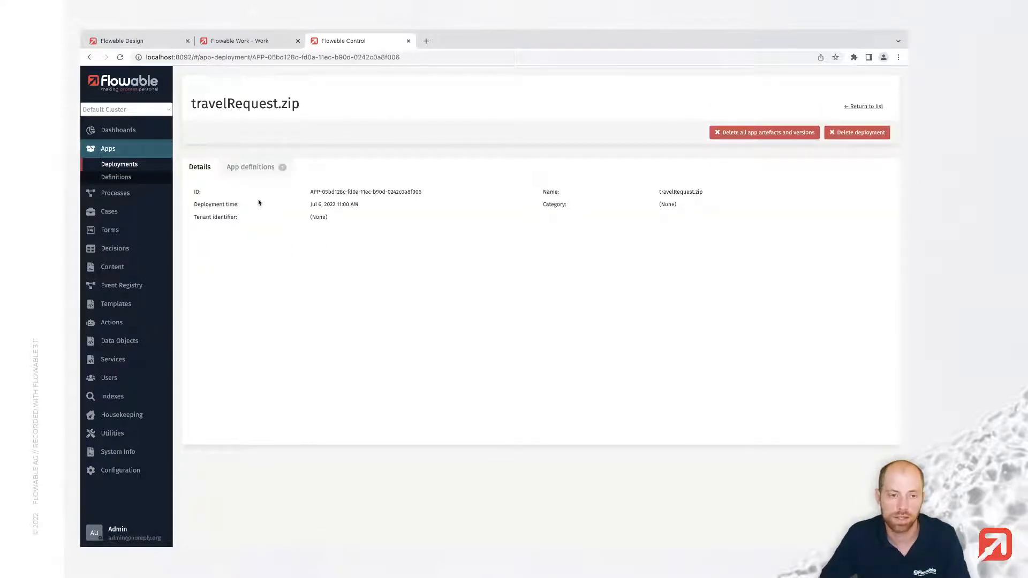
left_click(249, 167)
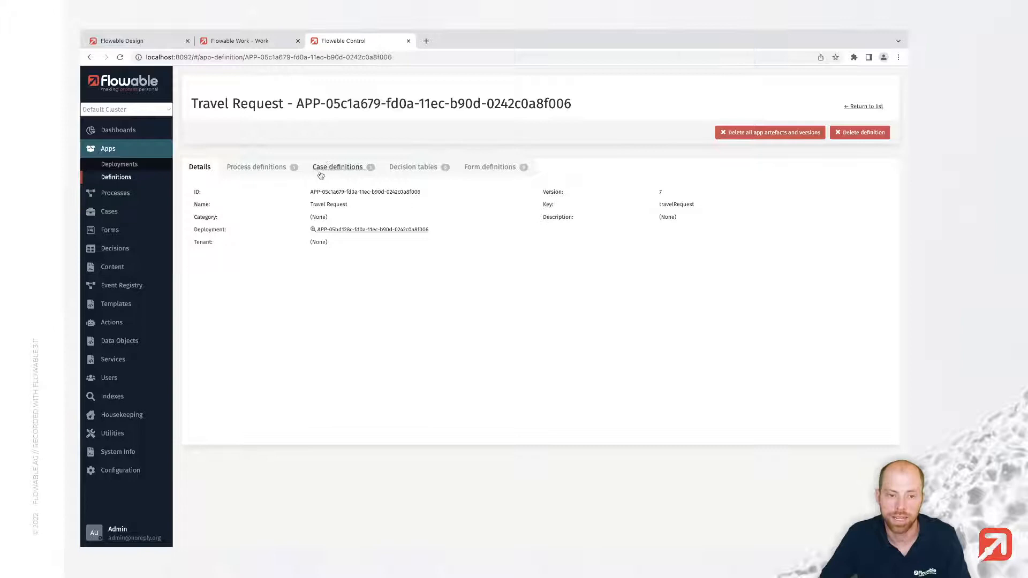
mouse_move(306, 180)
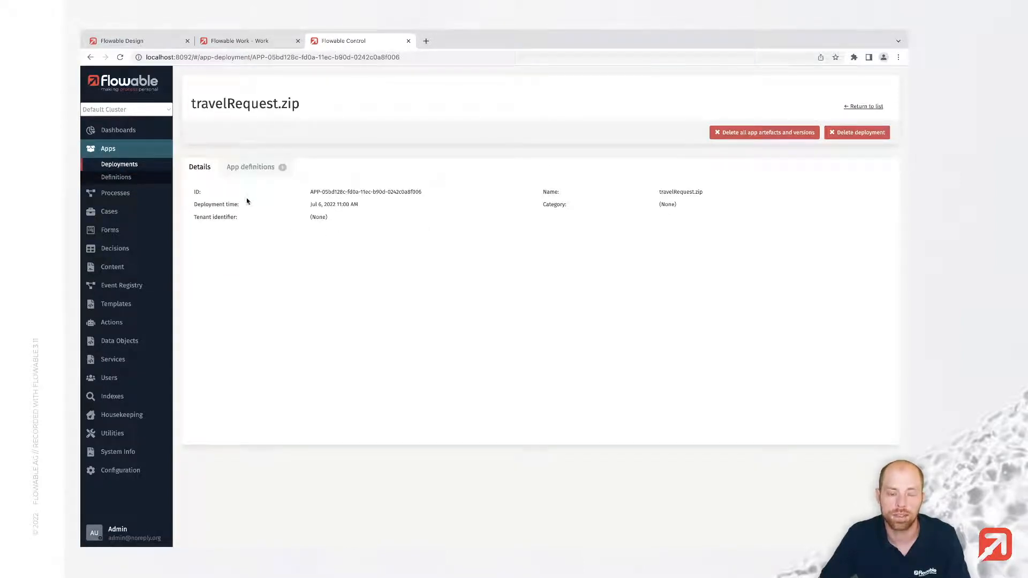
mouse_move(310, 203)
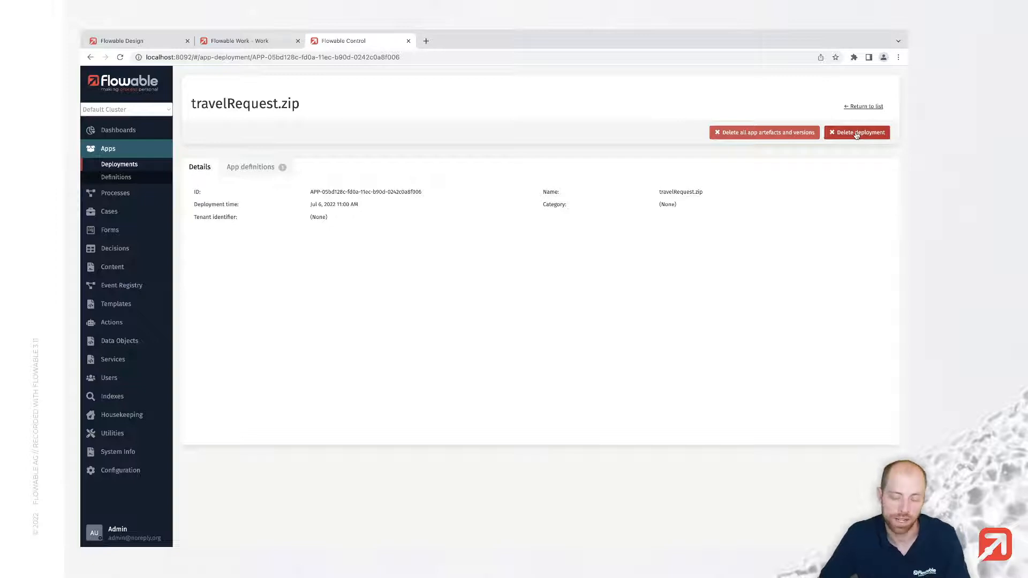
mouse_move(857, 133)
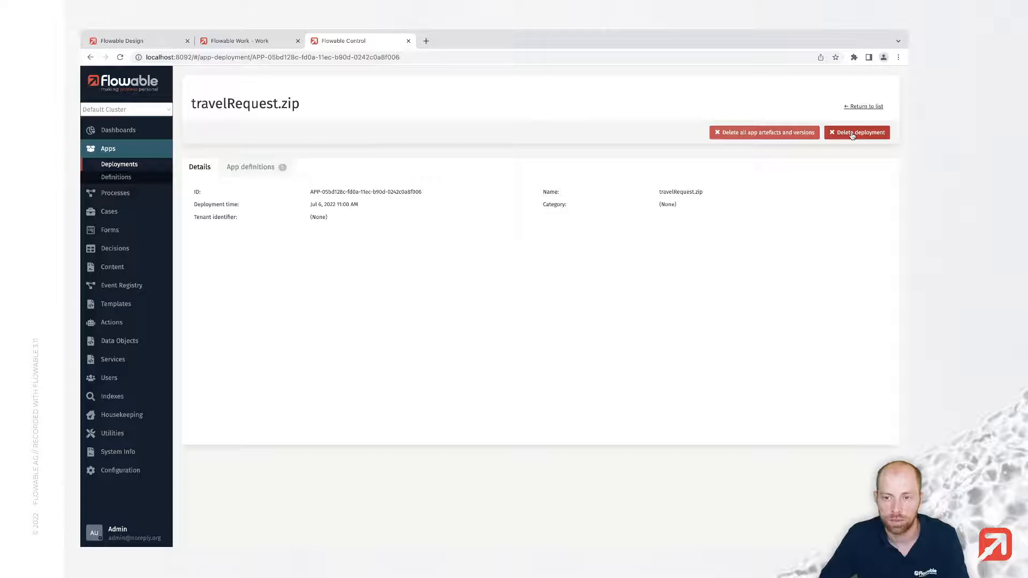
Step: Delete the 6 July 11:00 travelRequest.zip deployment and confirm, leaving ten deployments
left_click(857, 132)
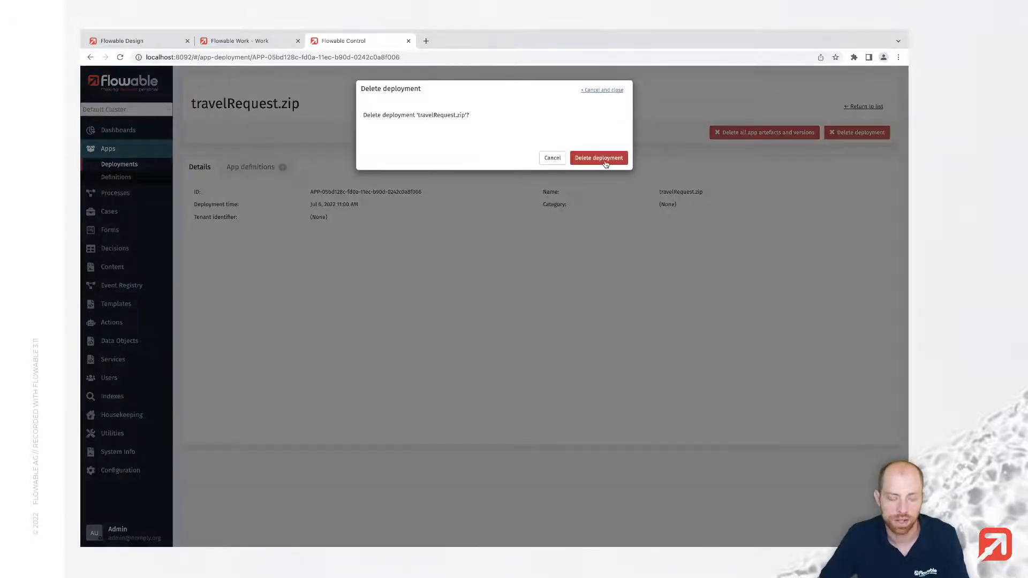
left_click(597, 157)
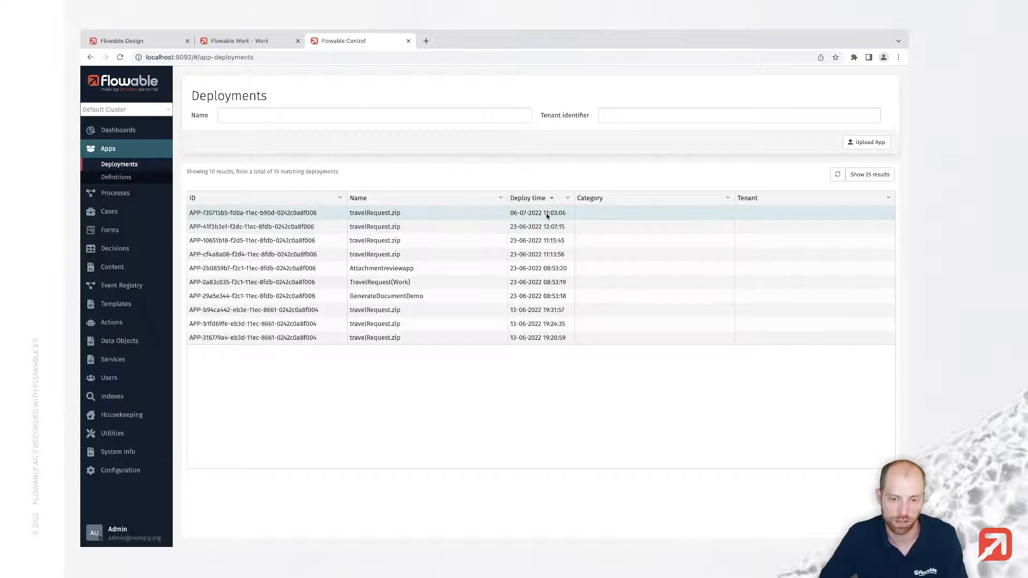
mouse_move(538, 226)
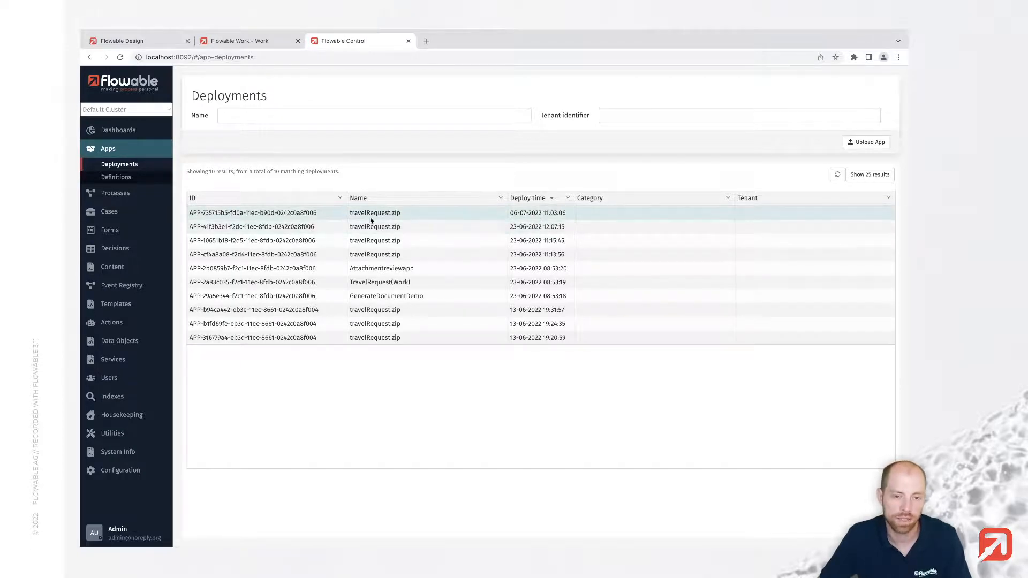
Step: Delete the latest travelRequest.zip deployment with all its artefacts and versions, returning to the list
left_click(375, 212)
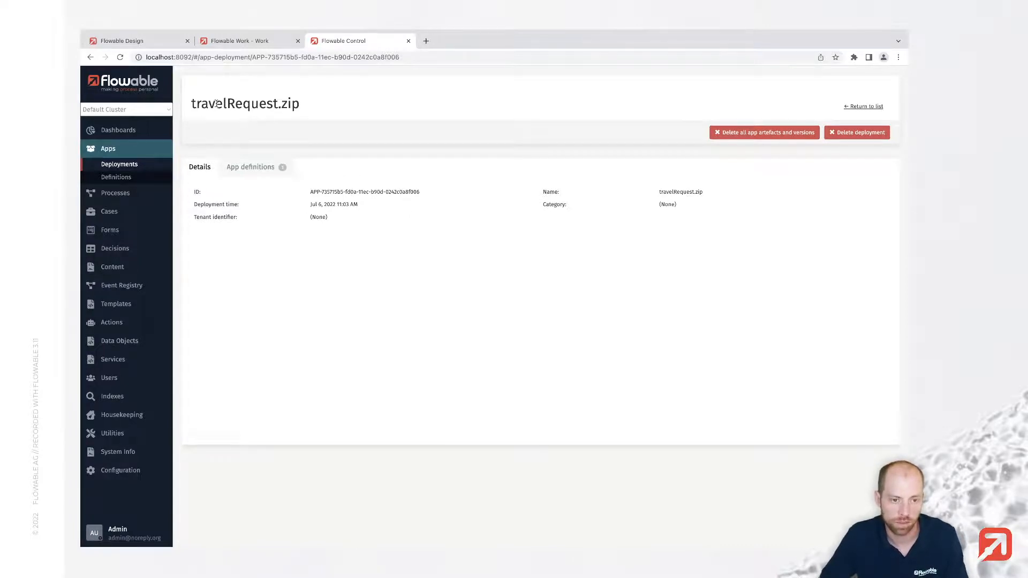
mouse_move(256, 116)
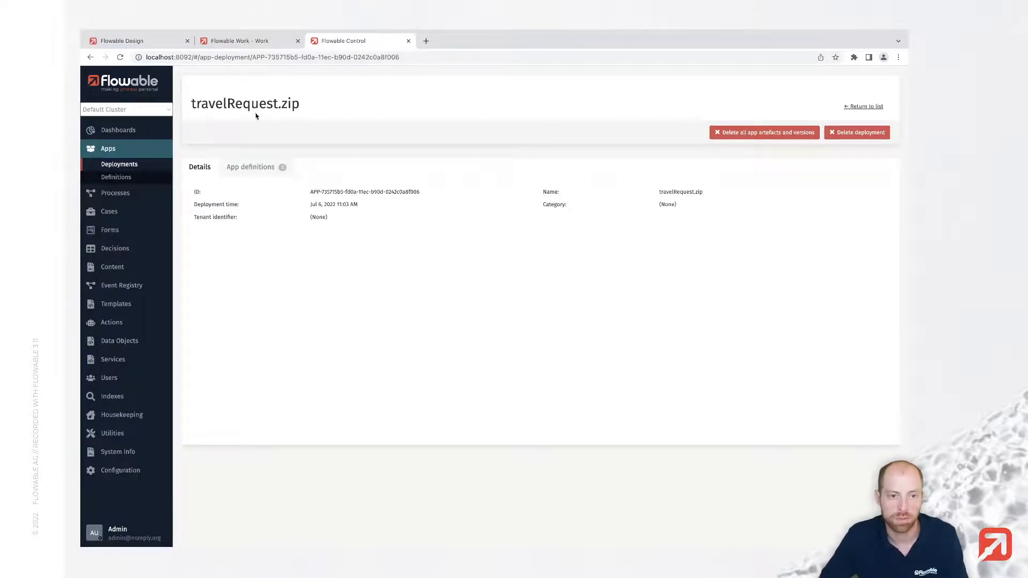
mouse_move(373, 107)
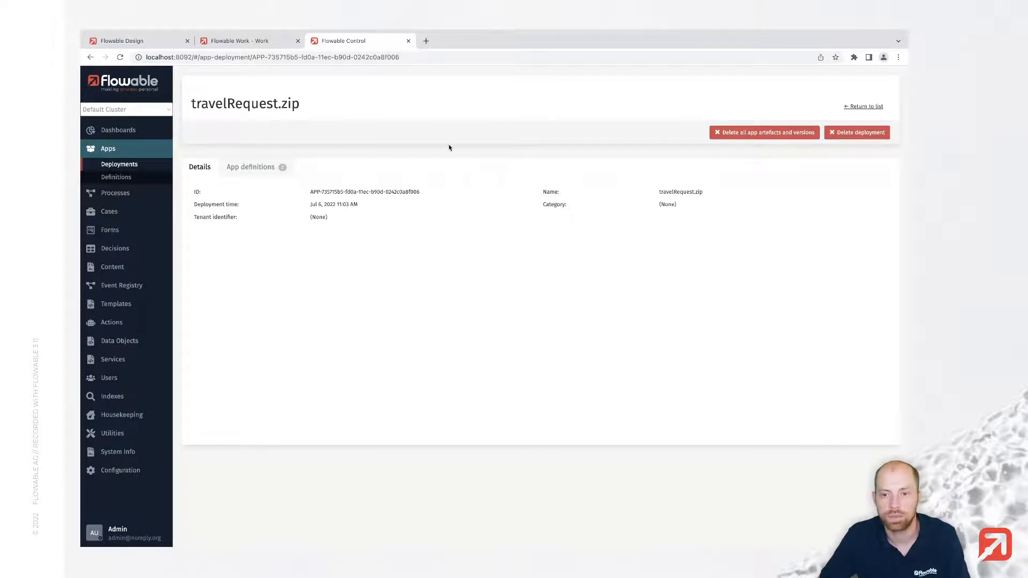
mouse_move(762, 136)
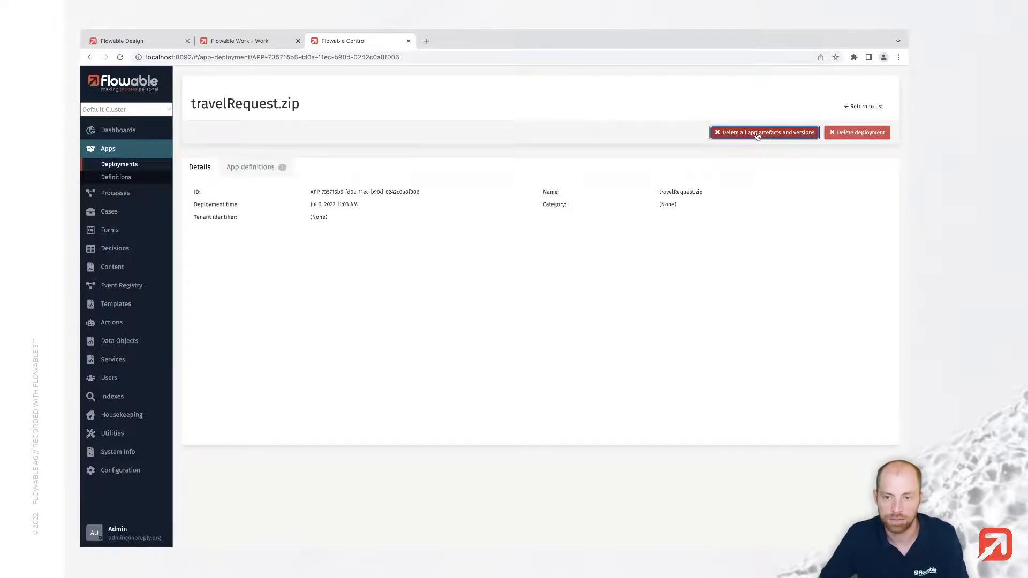
left_click(857, 131)
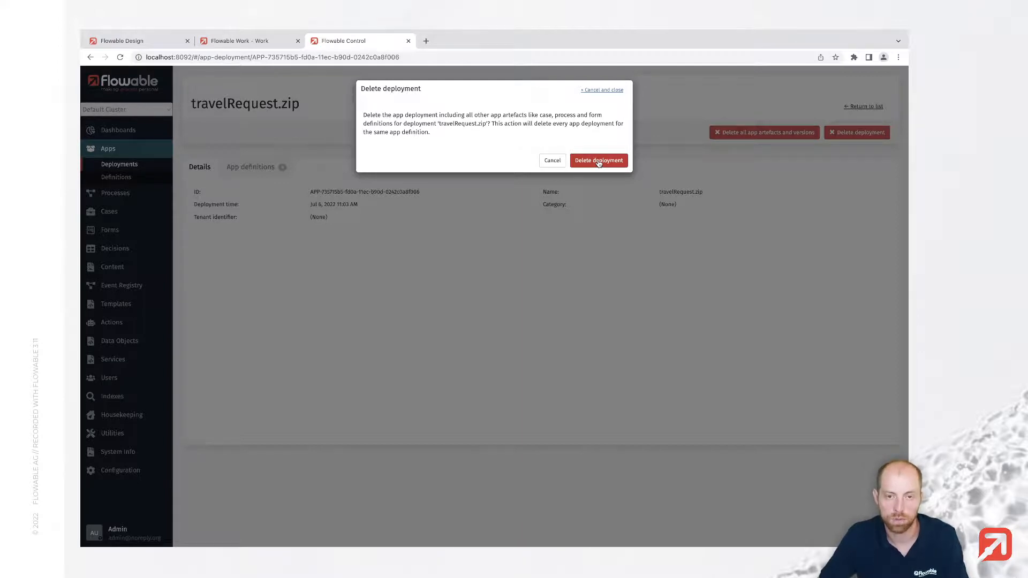
left_click(553, 160)
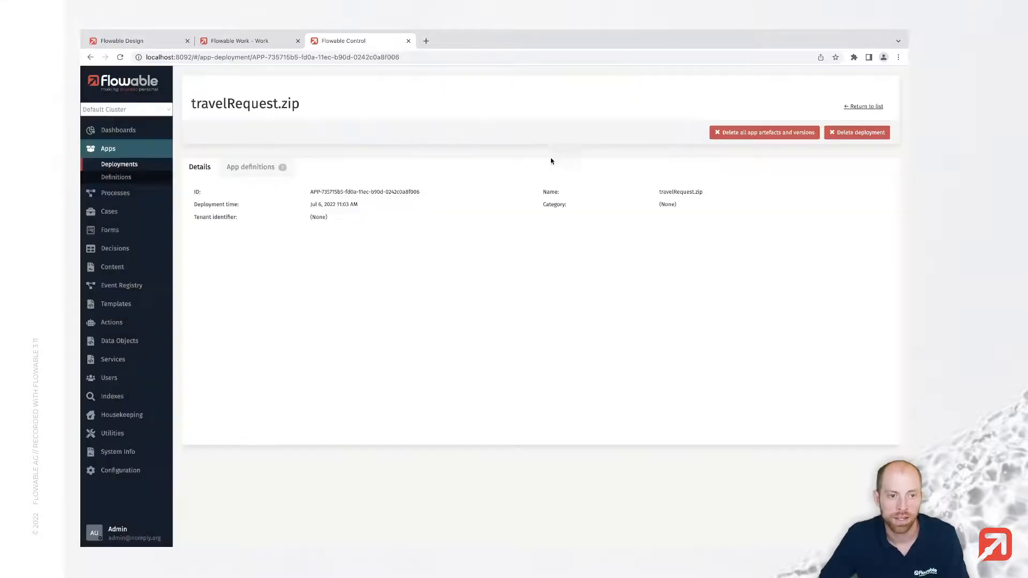
left_click(863, 106)
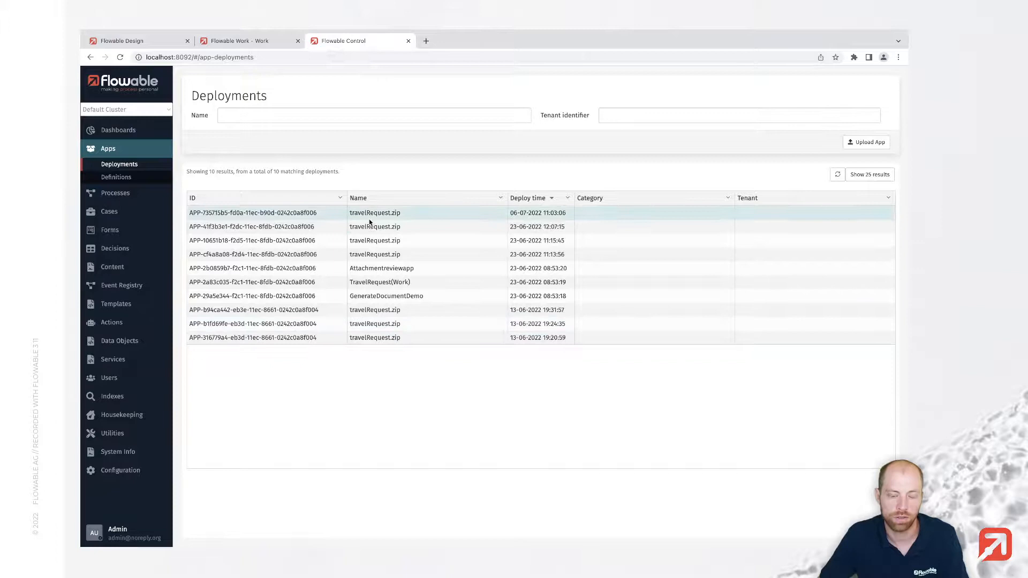
Step: Delete the next newest travelRequest.zip deployment with all its artefacts and versions
left_click(375, 212)
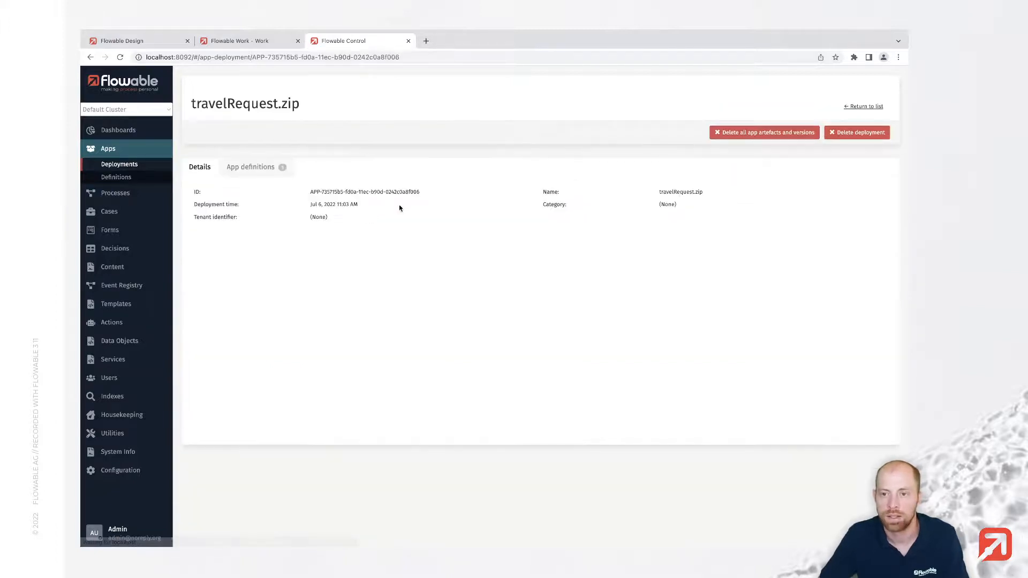
left_click(857, 132)
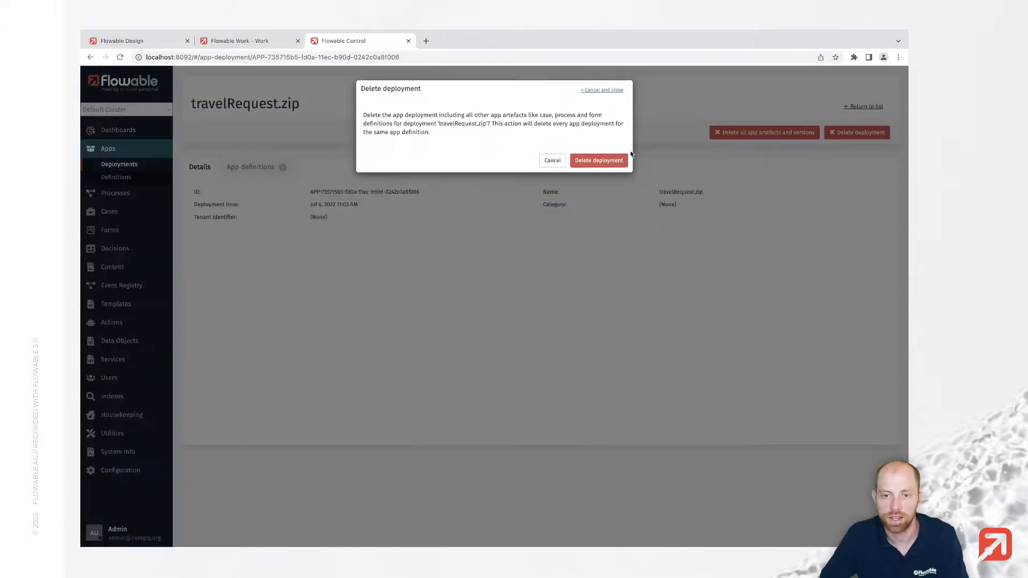
left_click(552, 160)
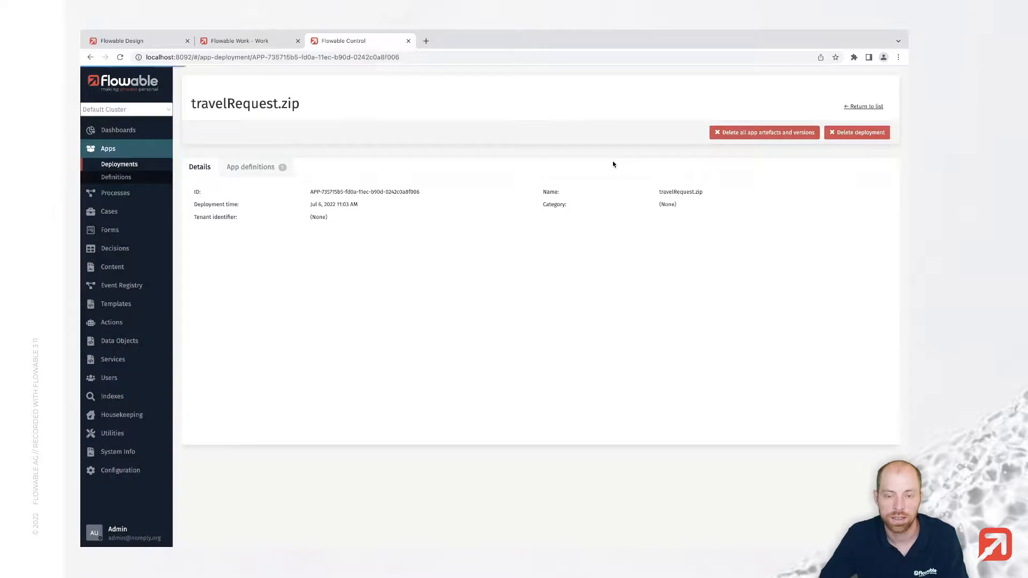
left_click(857, 132)
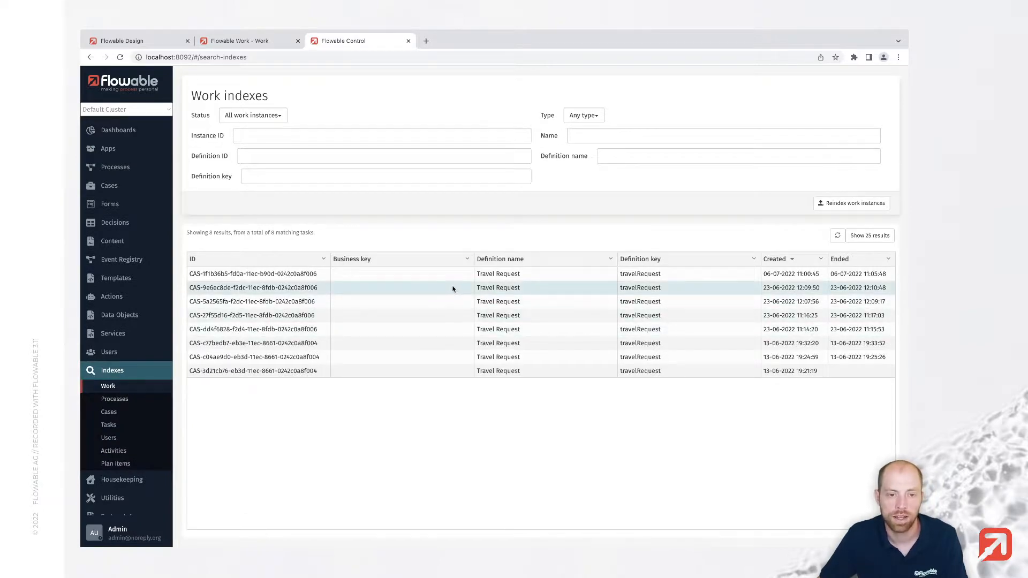
mouse_move(590, 256)
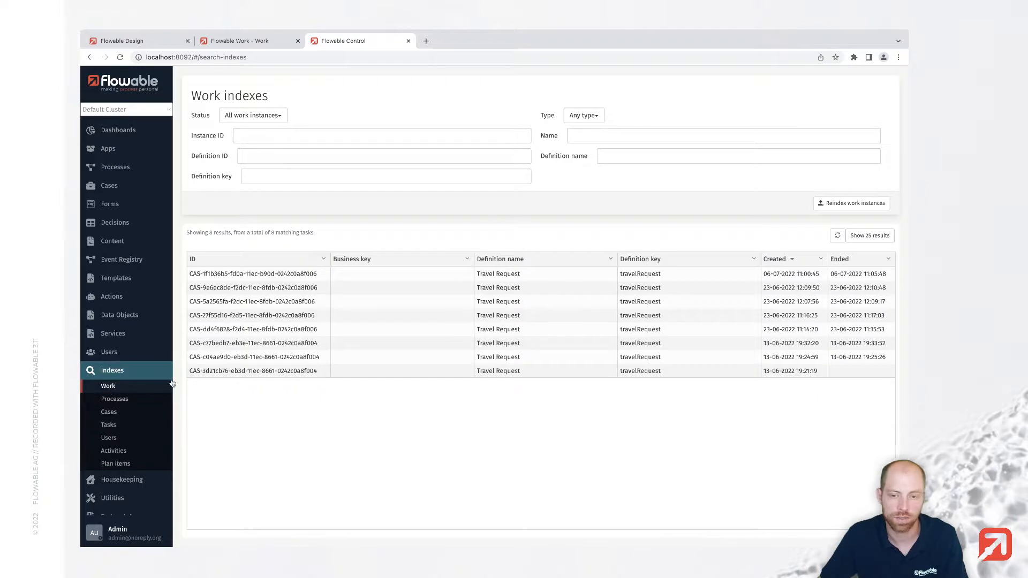
Step: Reindex work instances, then visit the process, case, task, activity and plan item index pages
left_click(852, 204)
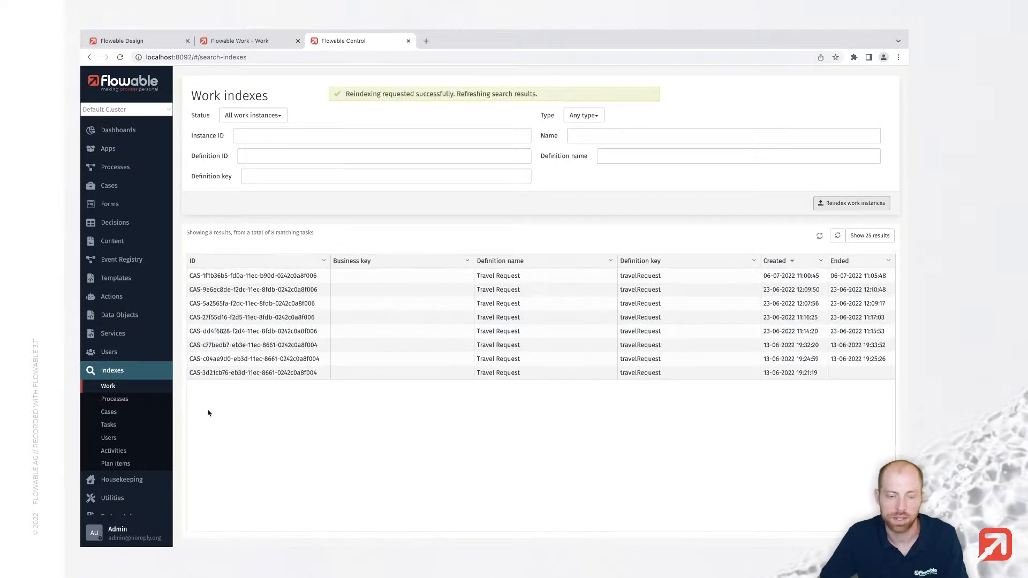
left_click(115, 399)
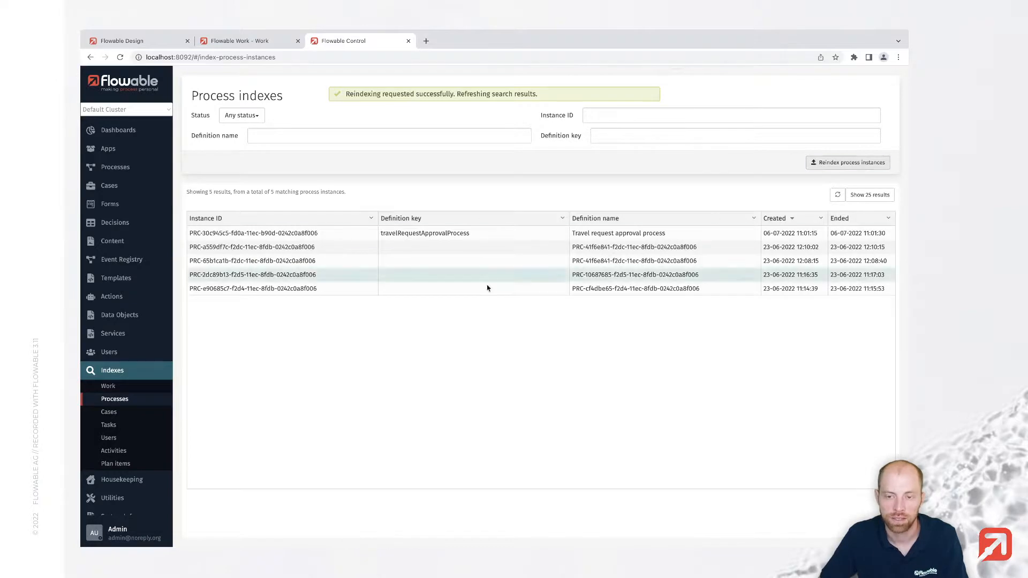
left_click(110, 411)
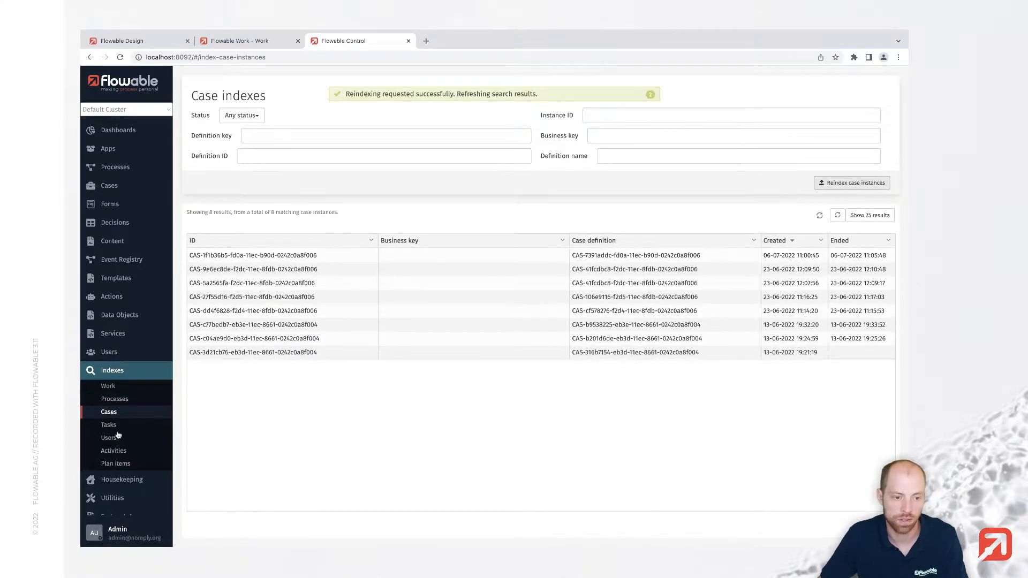
left_click(107, 424)
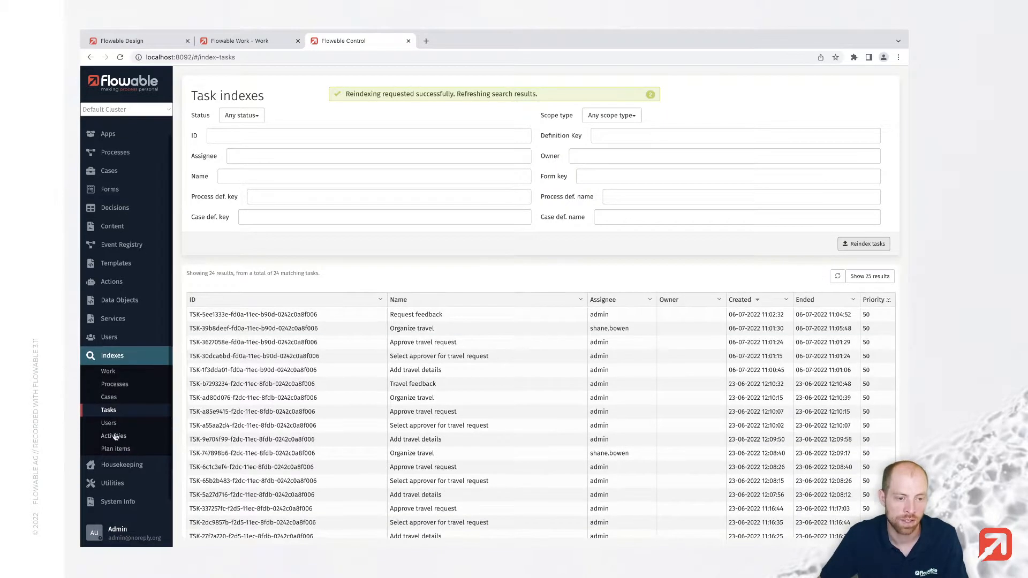
left_click(112, 436)
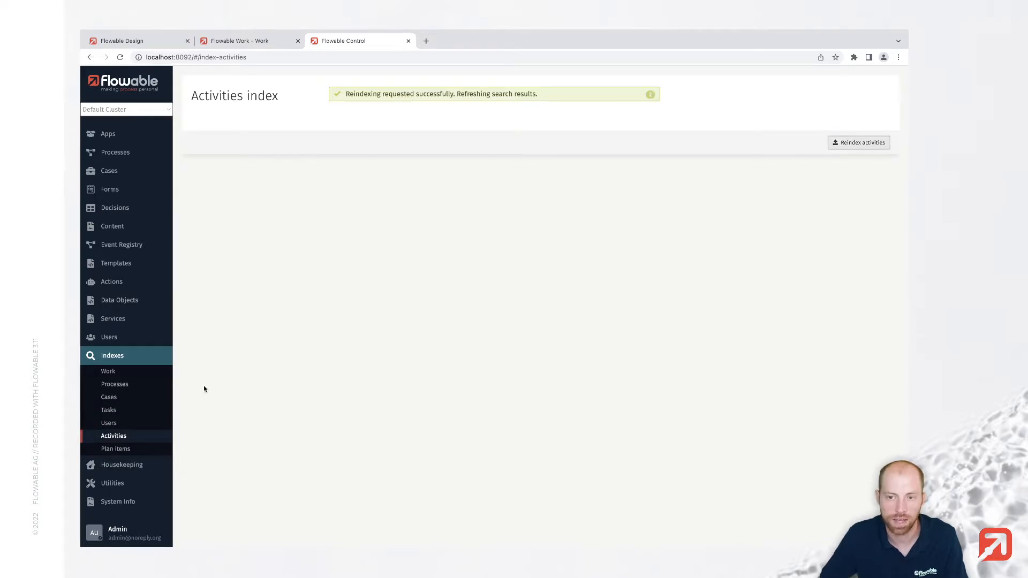
left_click(116, 449)
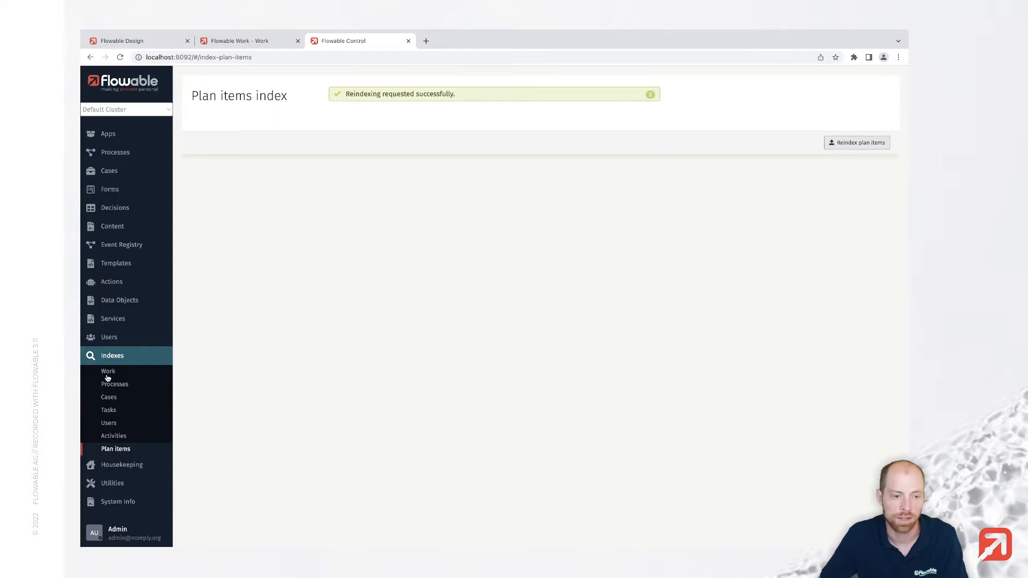
Step: Switch to Flowable Work and list all work items, showing none remain
left_click(107, 372)
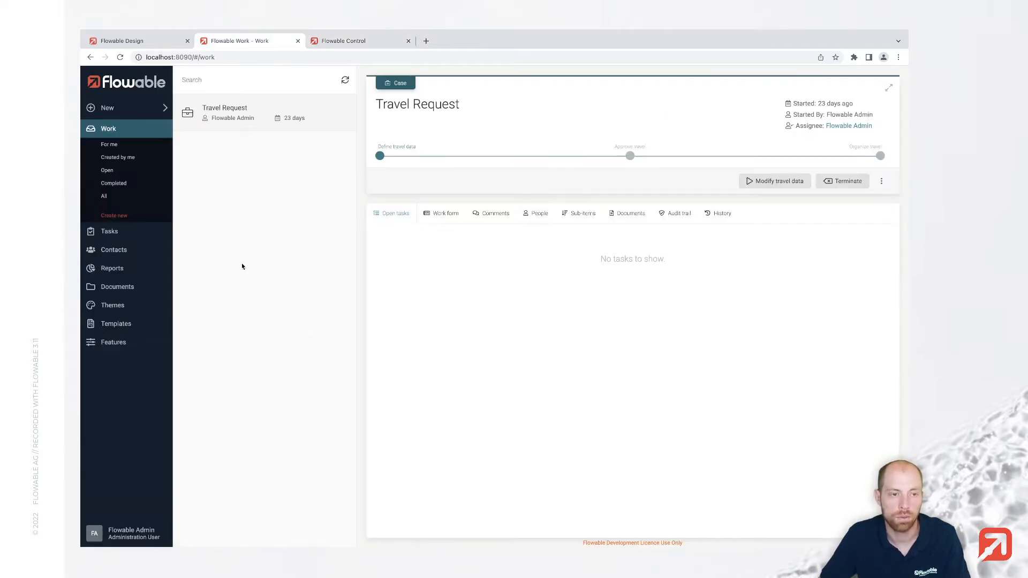
left_click(104, 196)
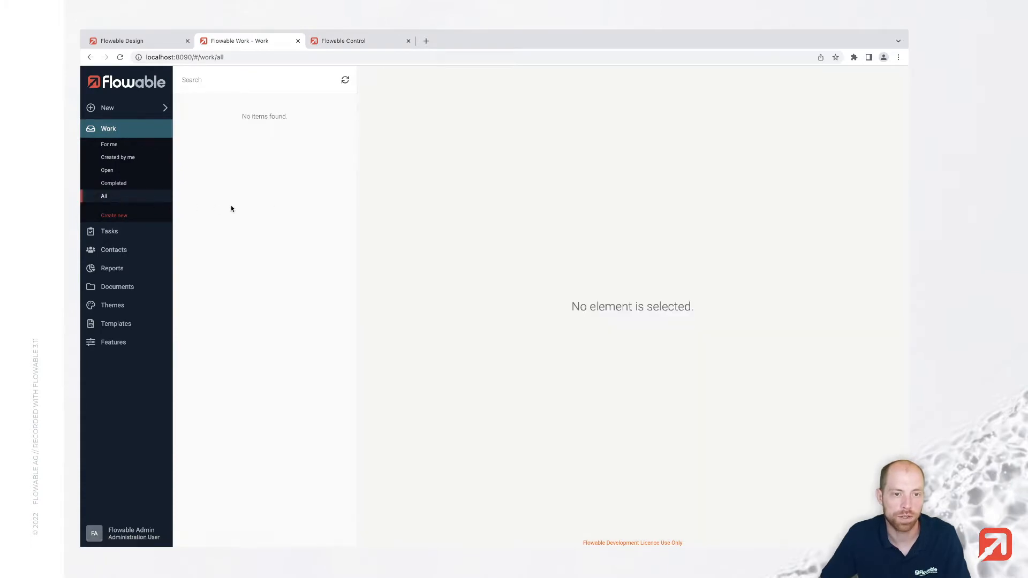